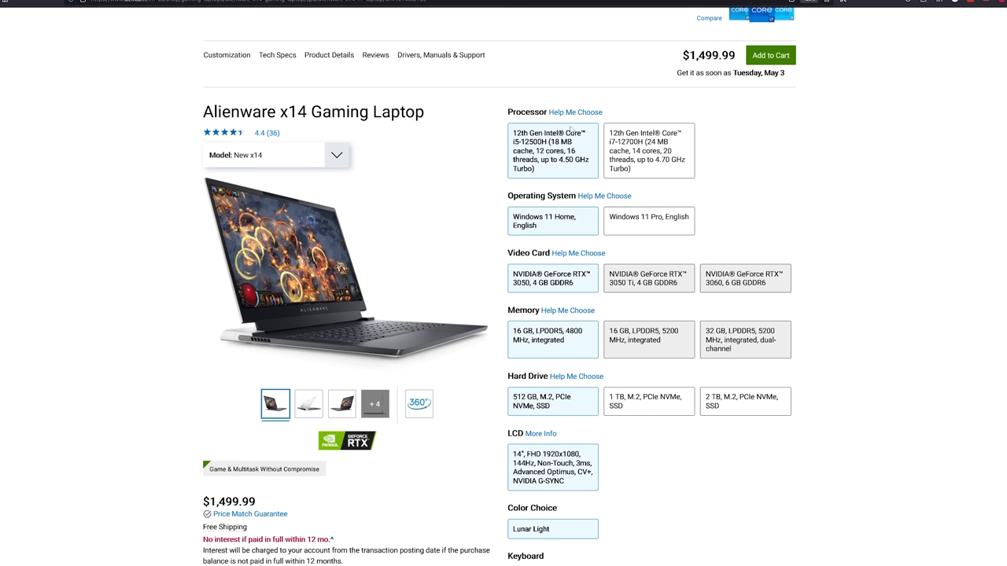
mouse_move(593, 171)
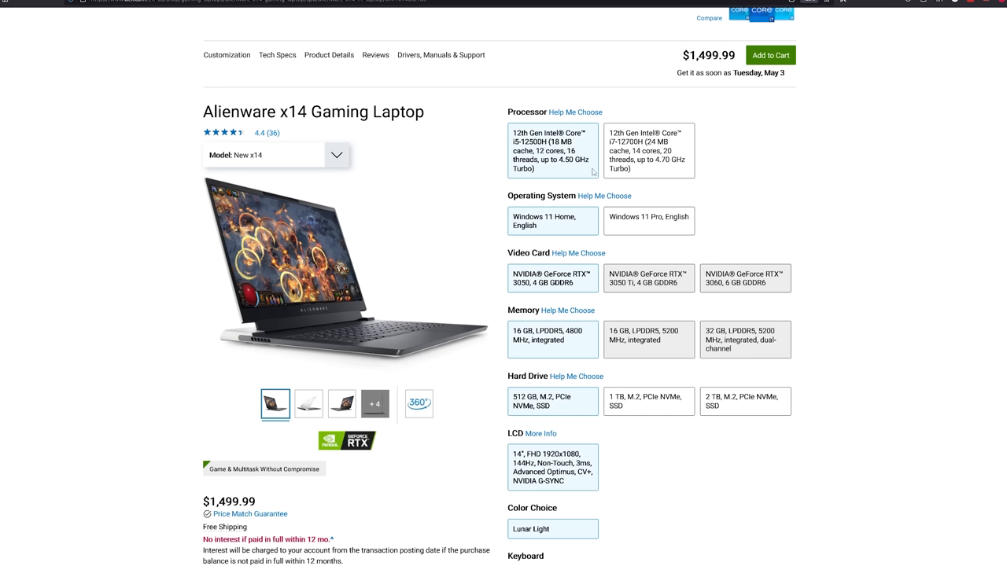
mouse_move(632, 286)
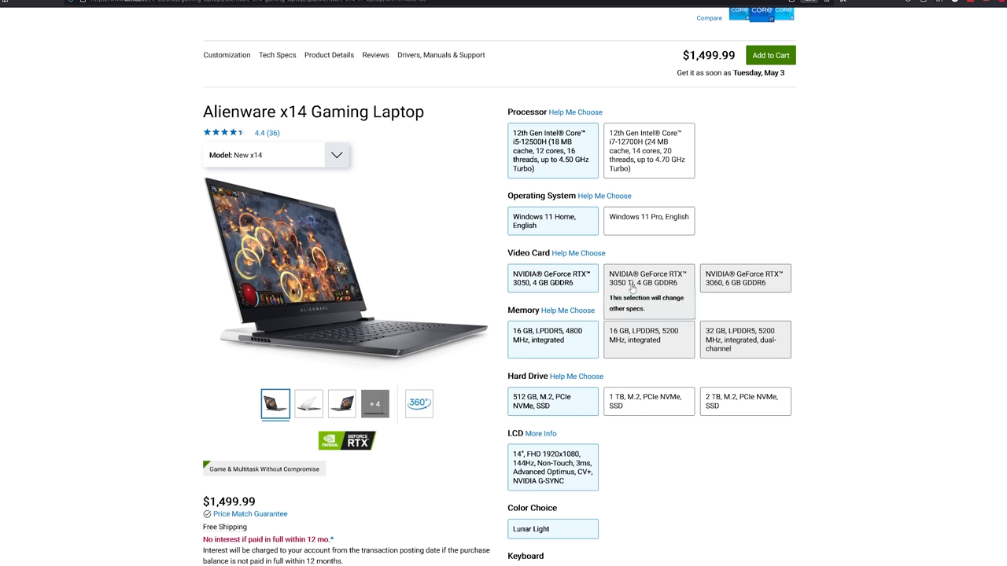
Select the NVIDIA GeForce RTX 3050 Ti 4 GB GDDR6 video card, bringing the price to $1,599.99.
click(648, 278)
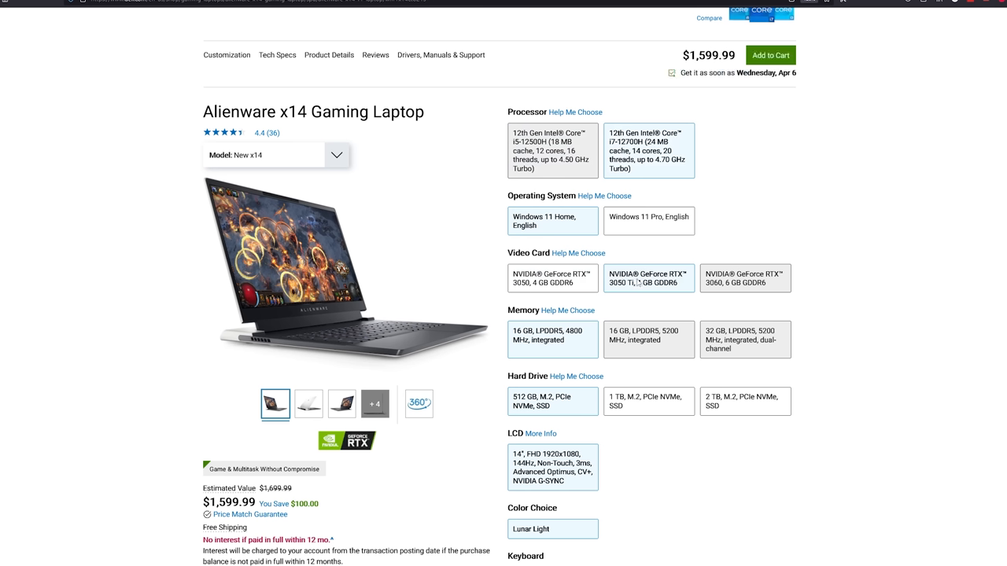